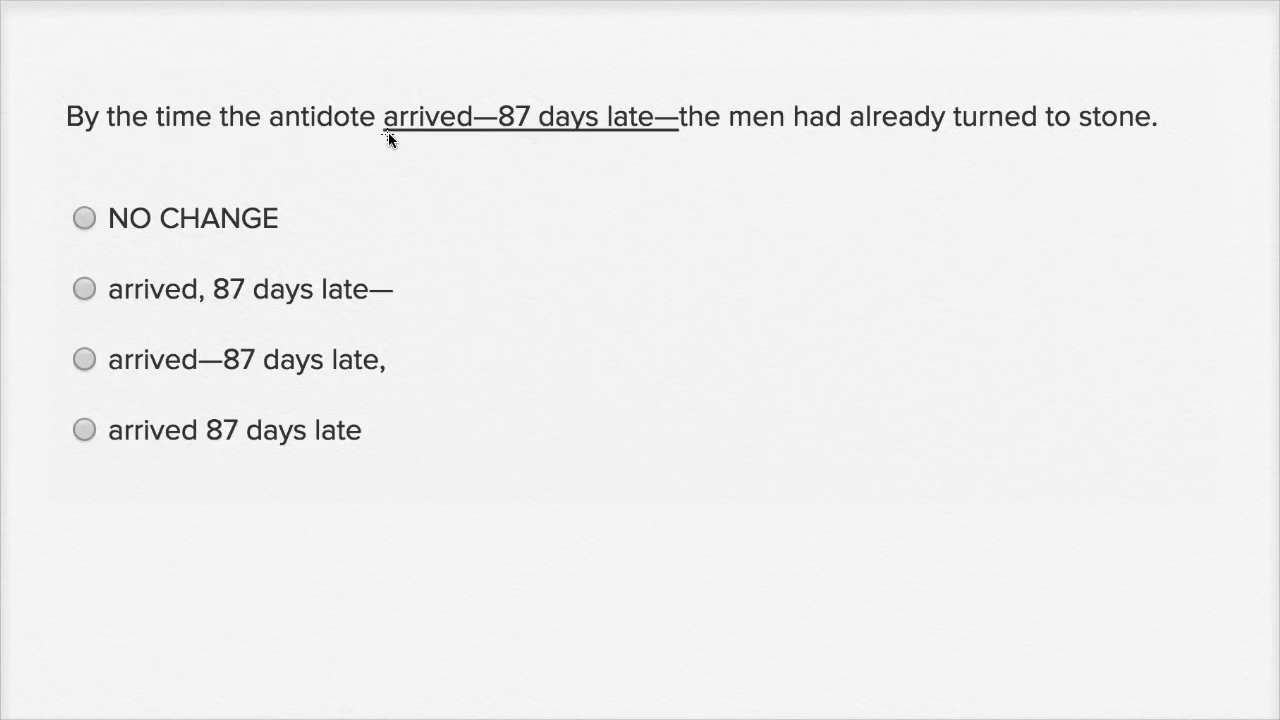
mouse_move(1122, 137)
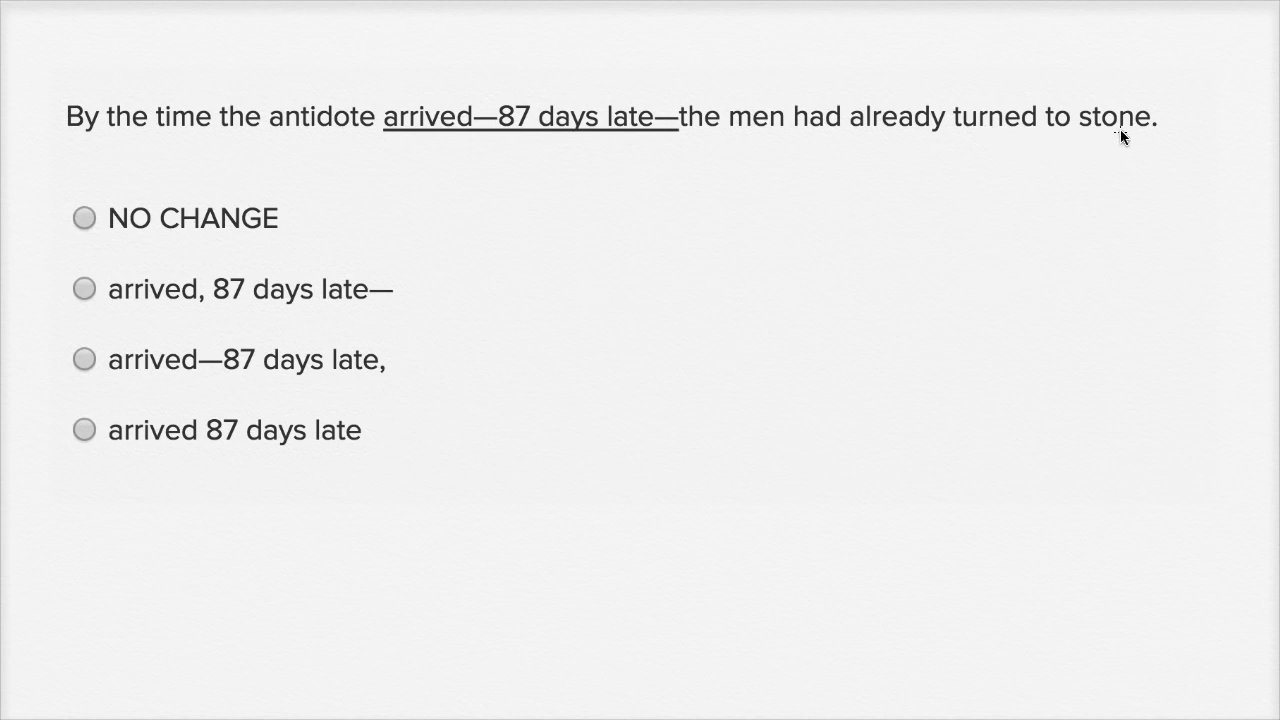
mouse_move(1013, 252)
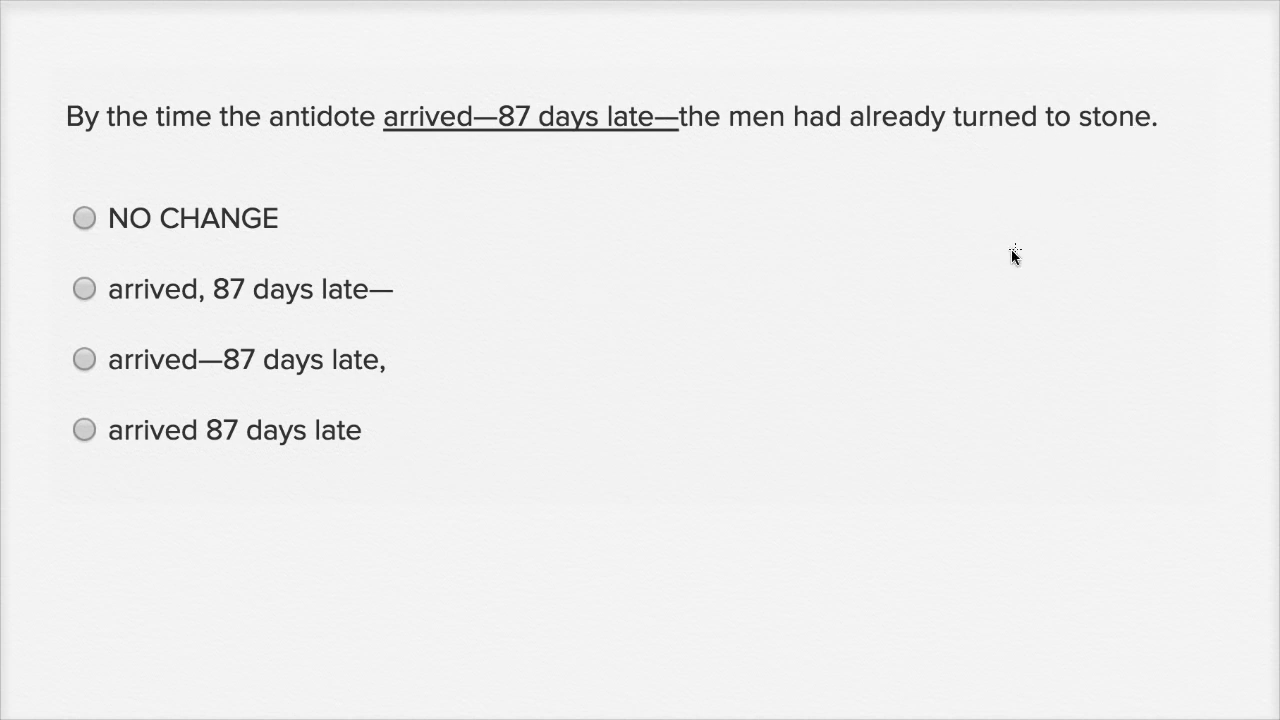
mouse_move(1089, 160)
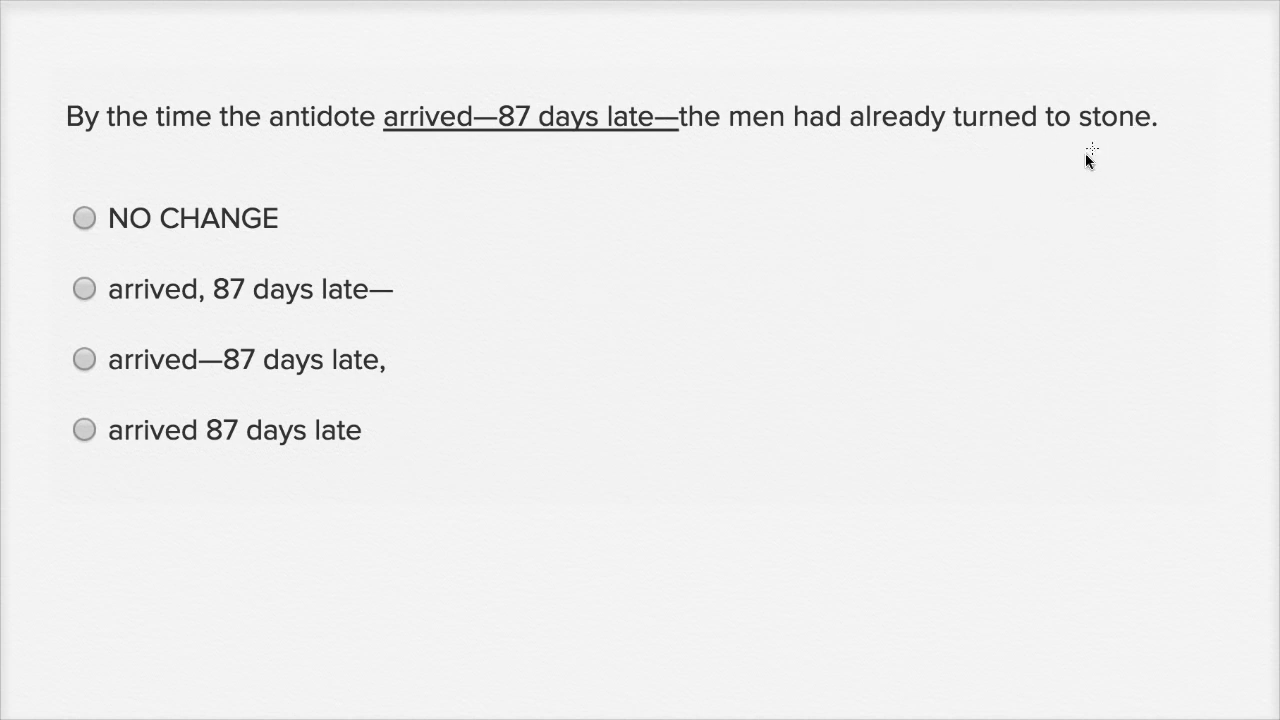
mouse_move(600, 165)
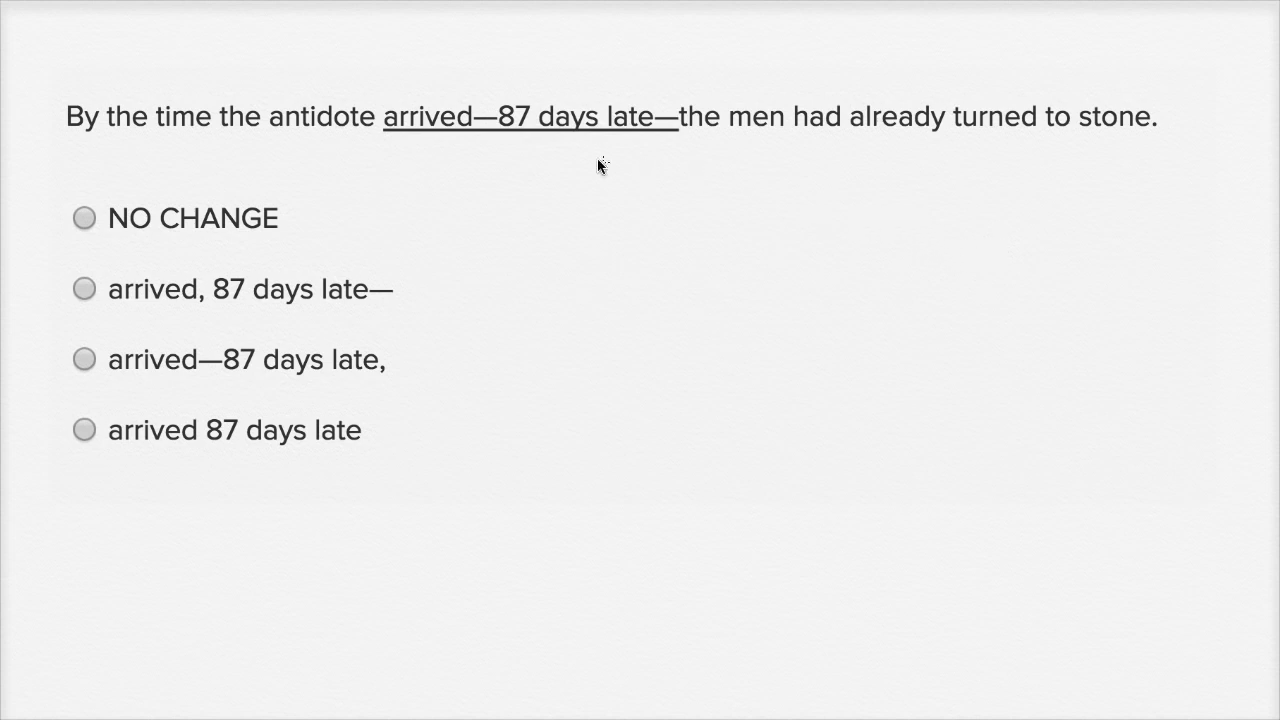
mouse_move(431, 140)
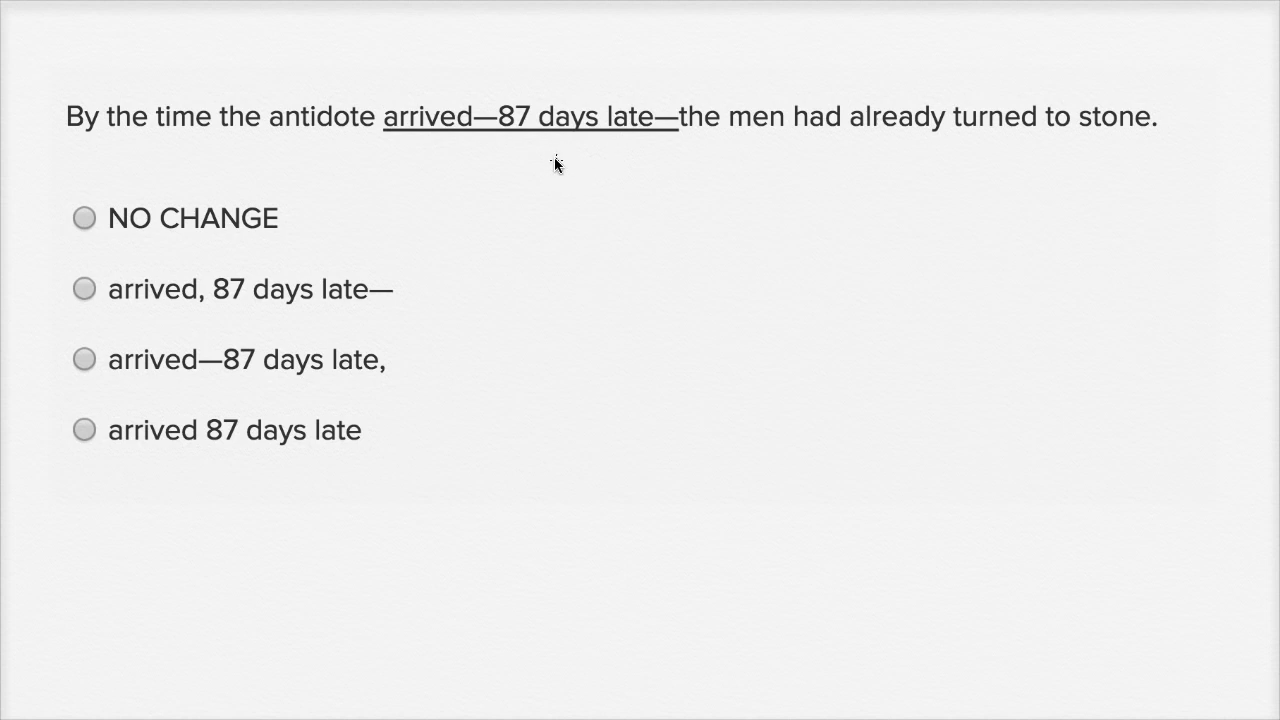
mouse_move(660, 114)
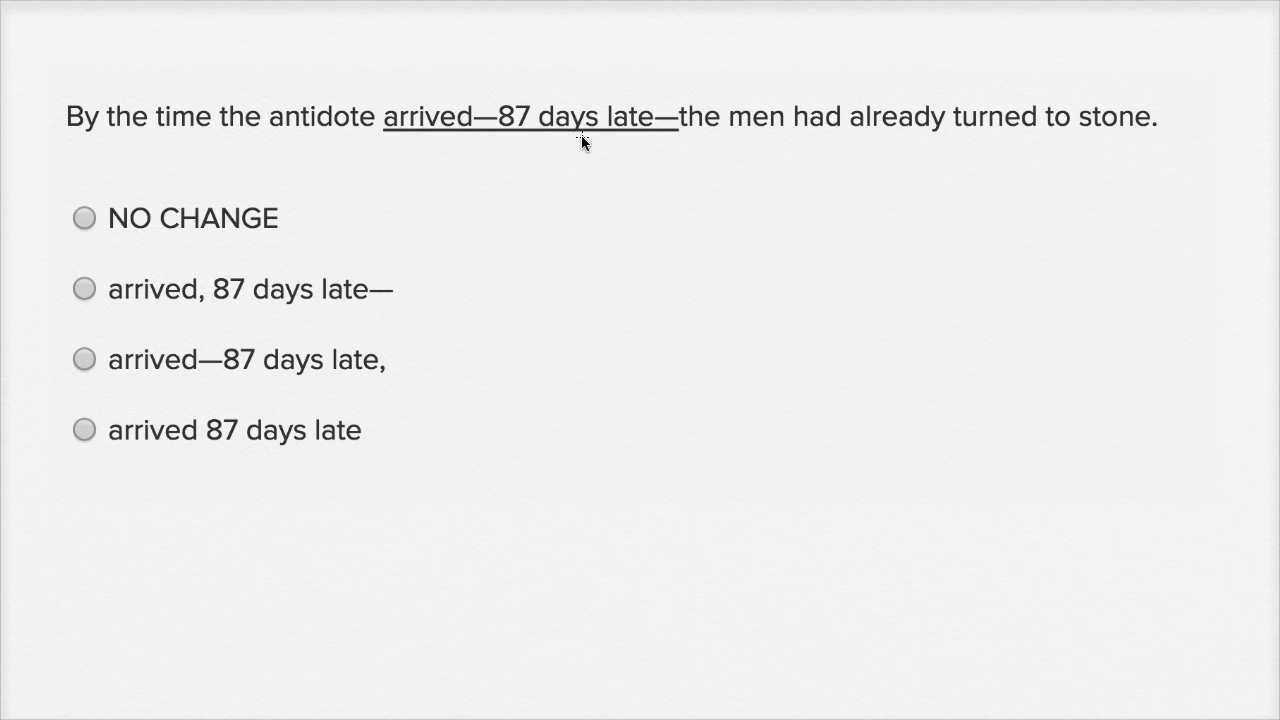
mouse_move(547, 130)
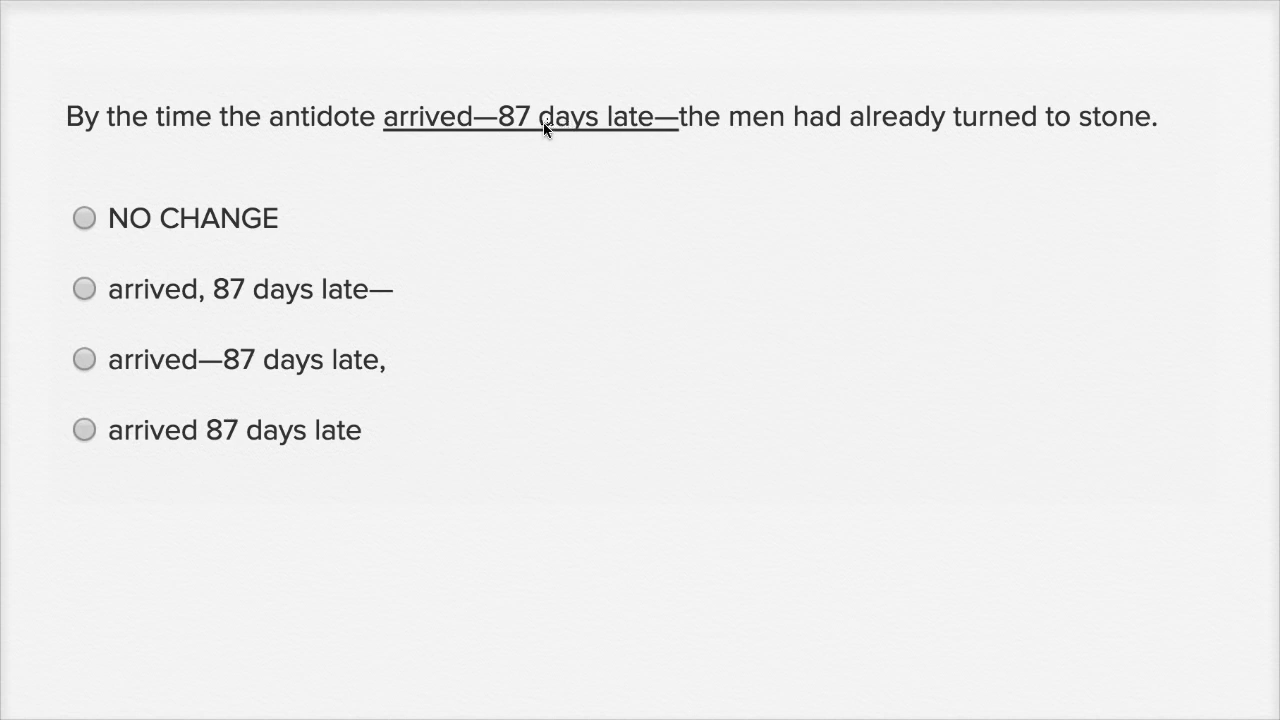
mouse_move(508, 135)
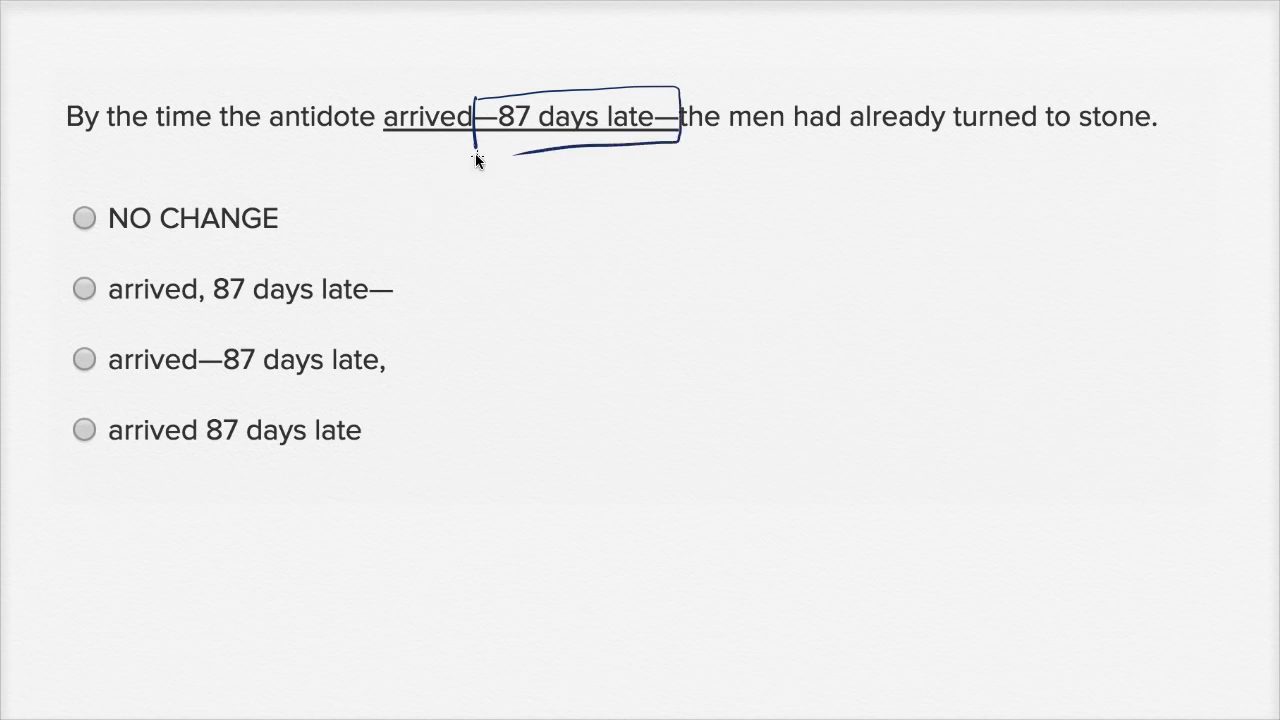
mouse_move(165, 143)
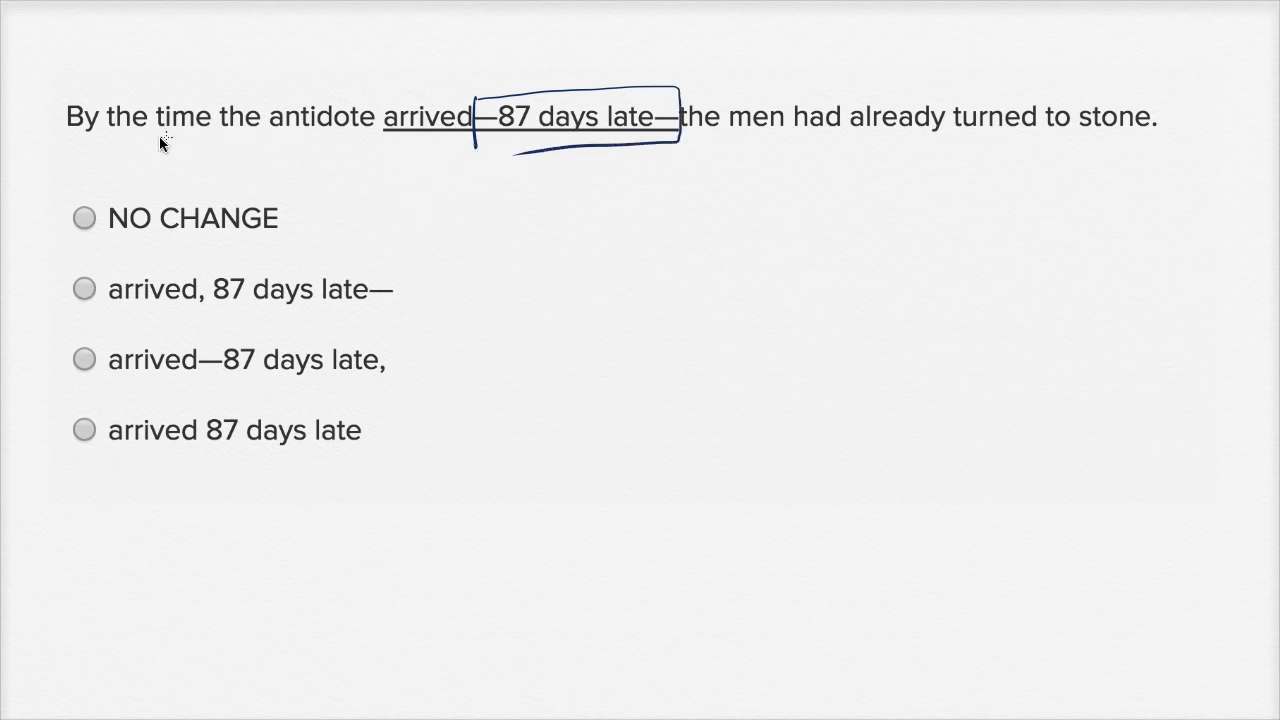
mouse_move(695, 122)
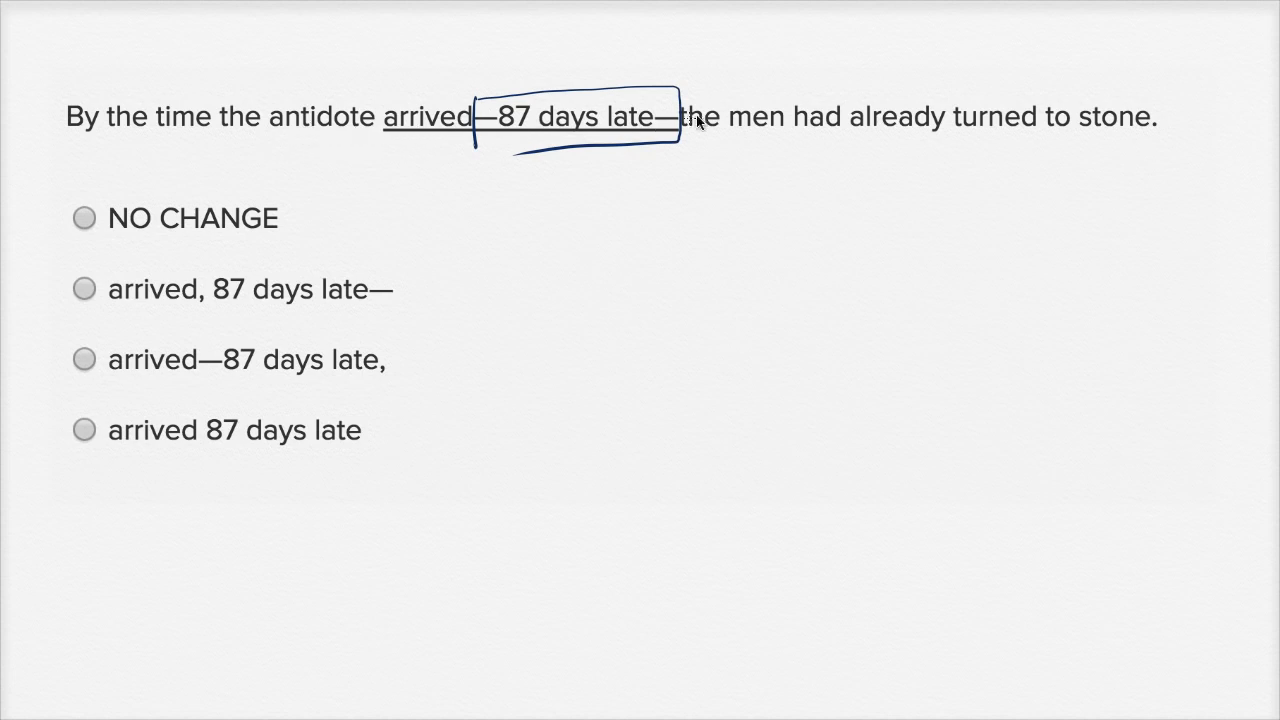
mouse_move(1040, 160)
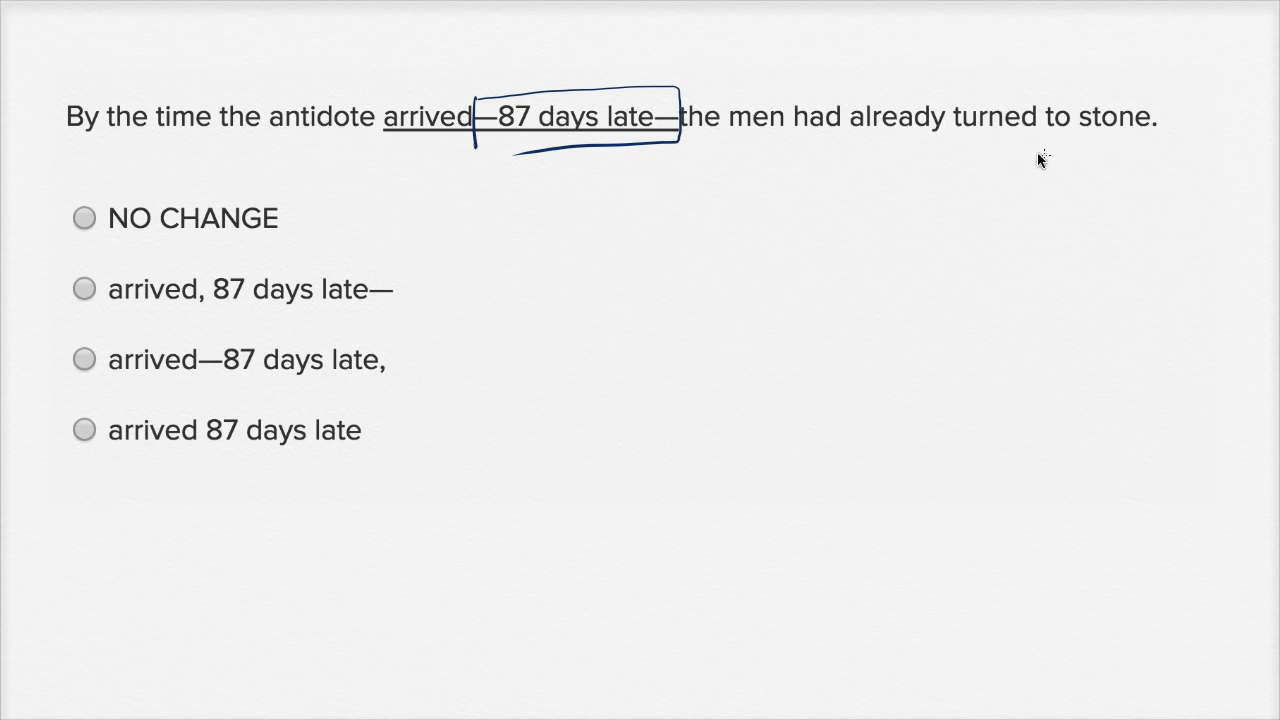
mouse_move(595, 135)
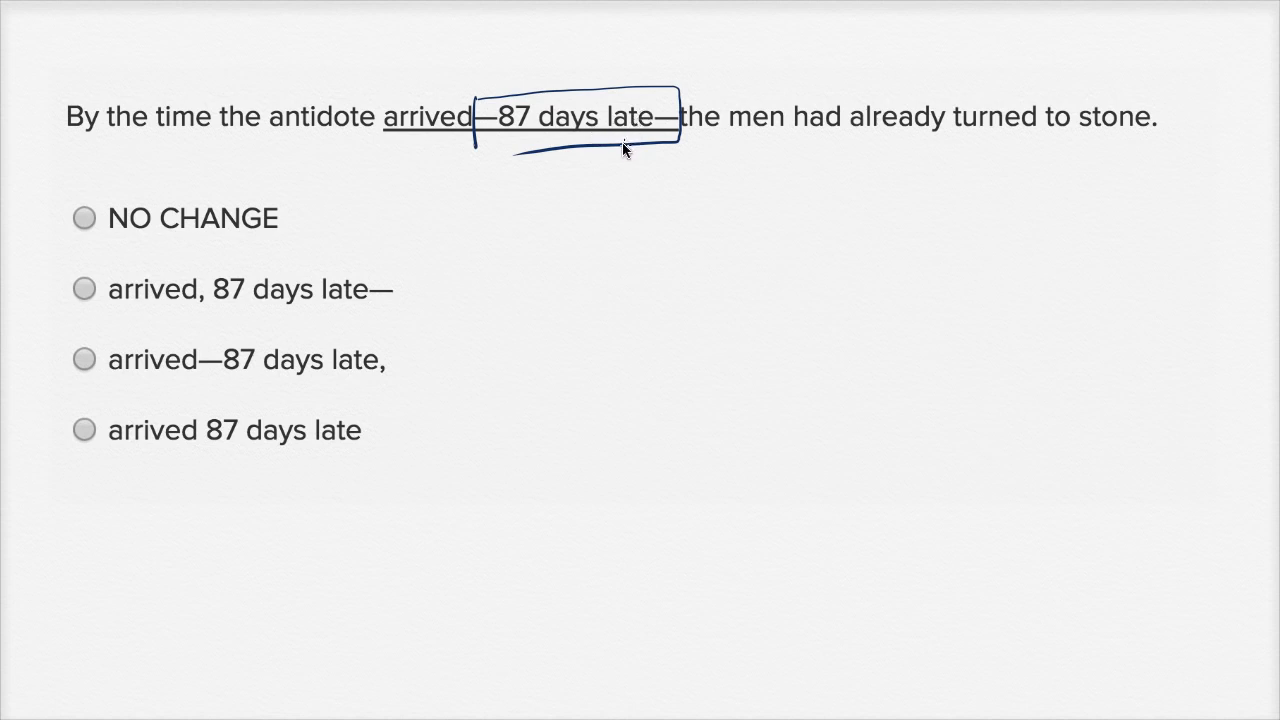
mouse_move(487, 115)
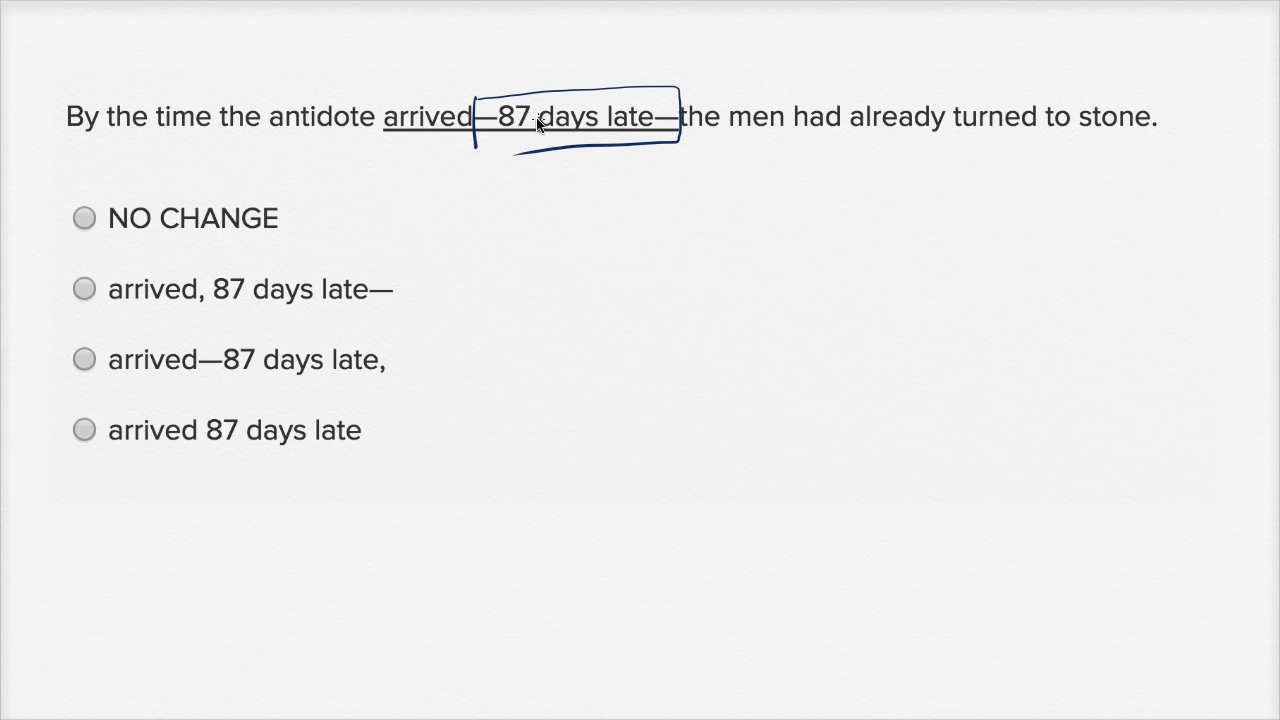
mouse_move(570, 110)
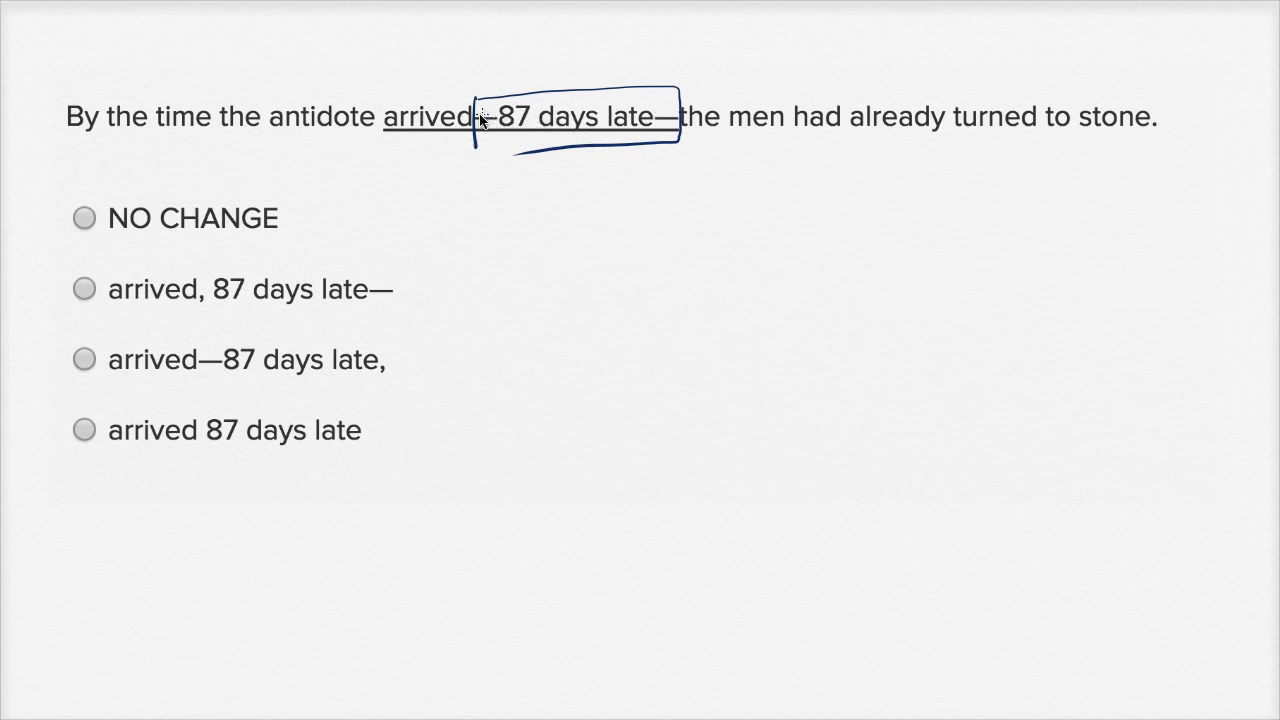
mouse_move(600, 127)
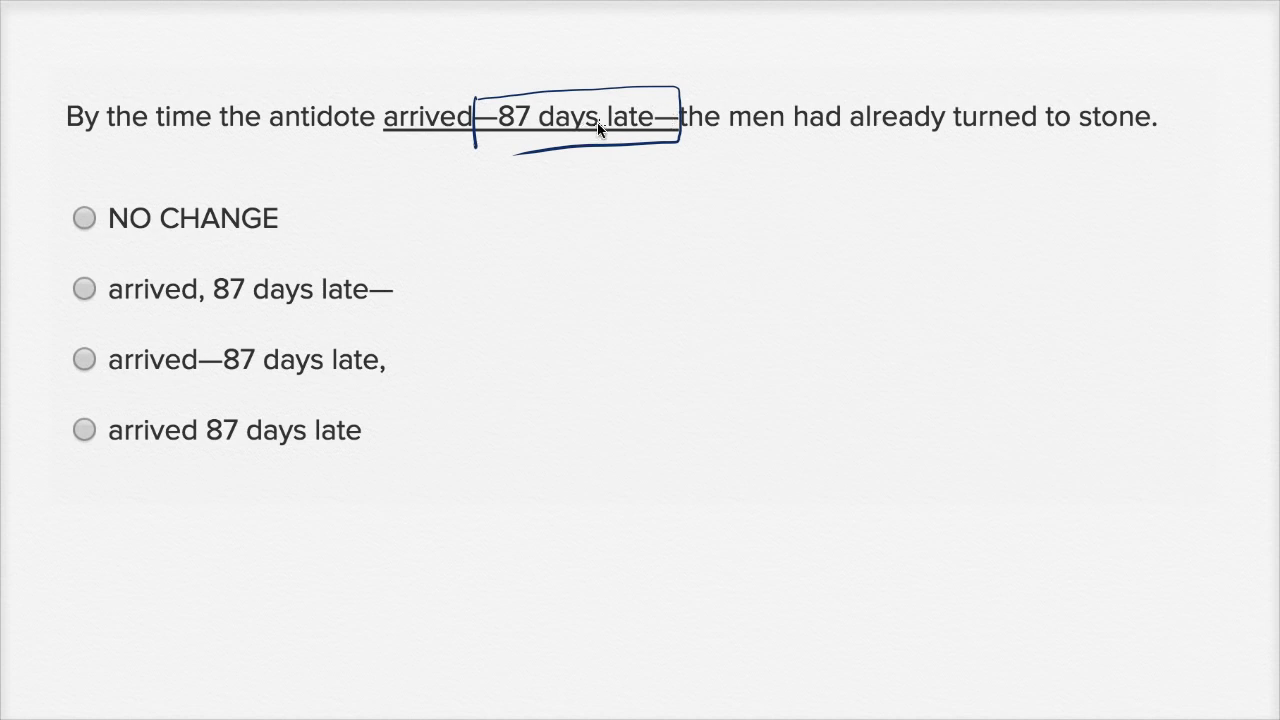
mouse_move(592, 148)
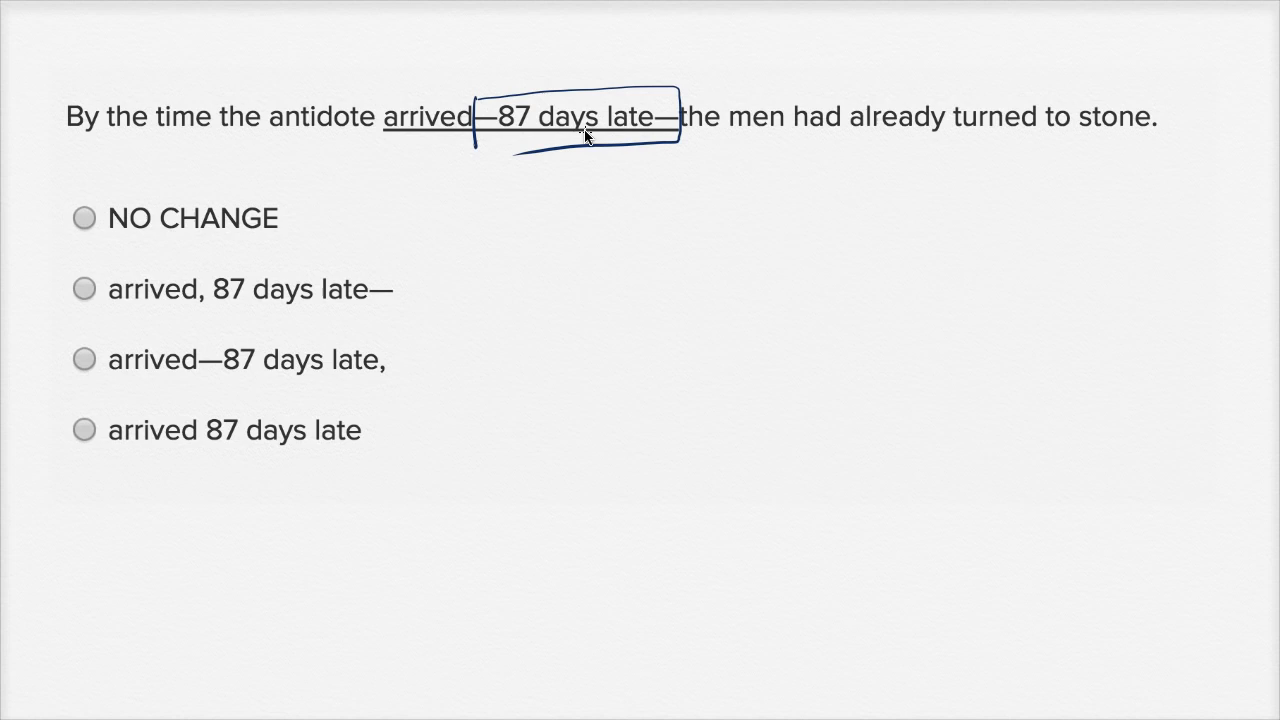
mouse_move(562, 148)
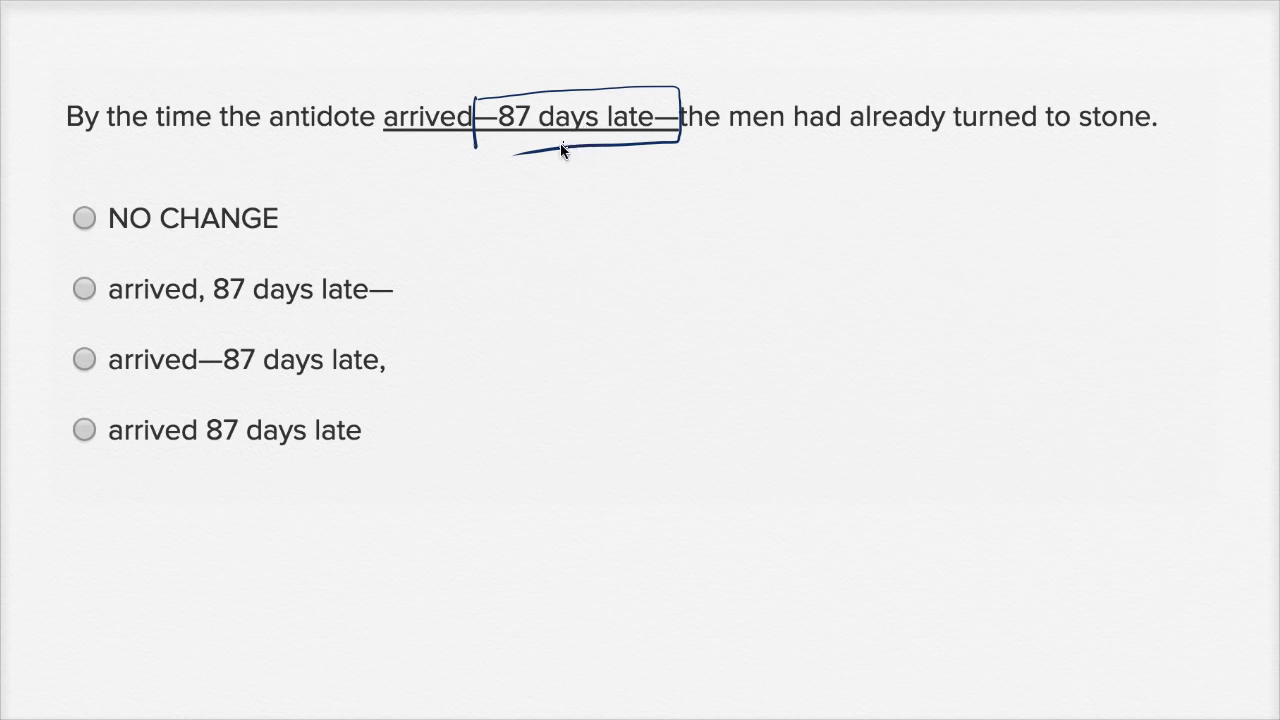
mouse_move(205, 219)
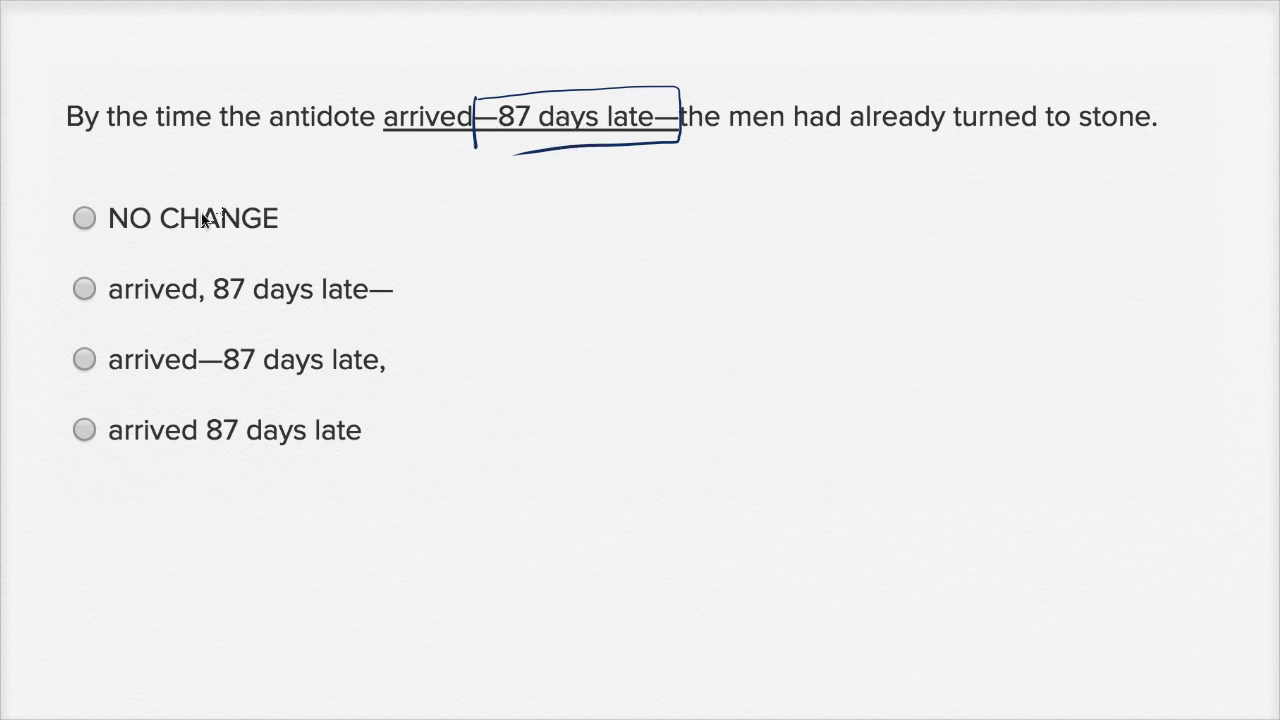
Mark NO CHANGE as the answer and strike out the comma-dash and dash-comma choices.
left_click(83, 218)
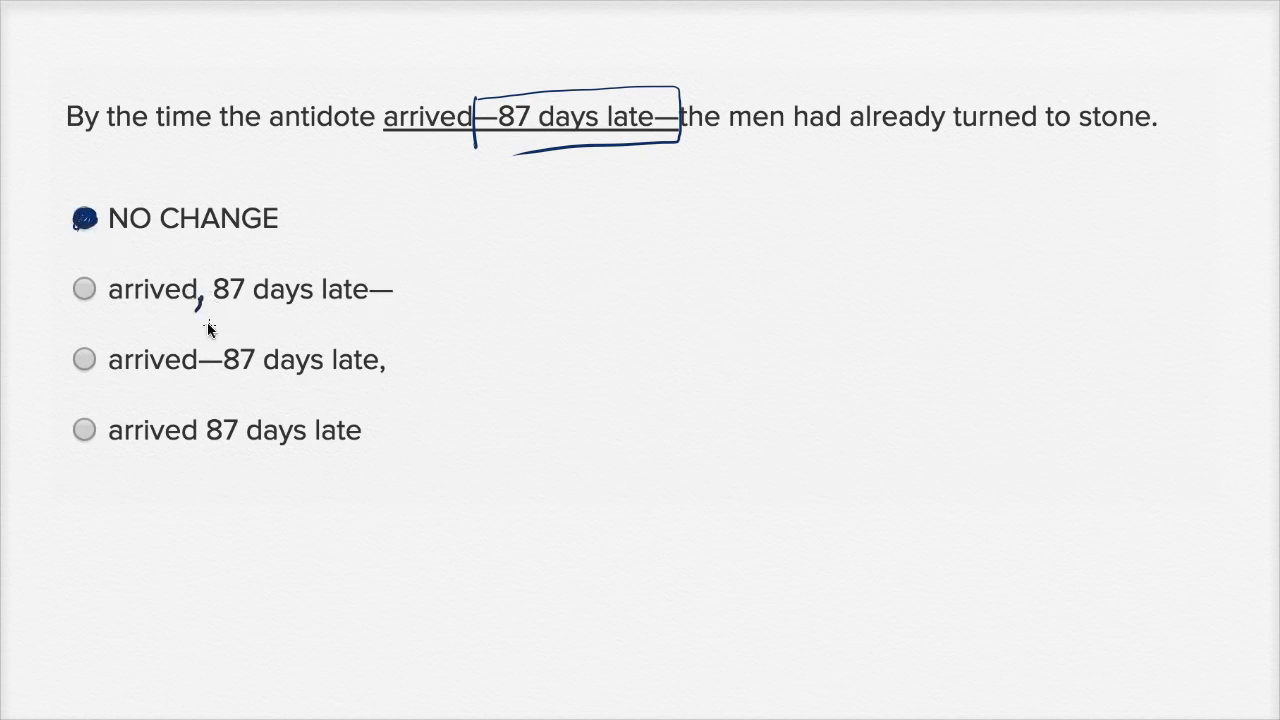
left_click_drag(140, 320, 340, 258)
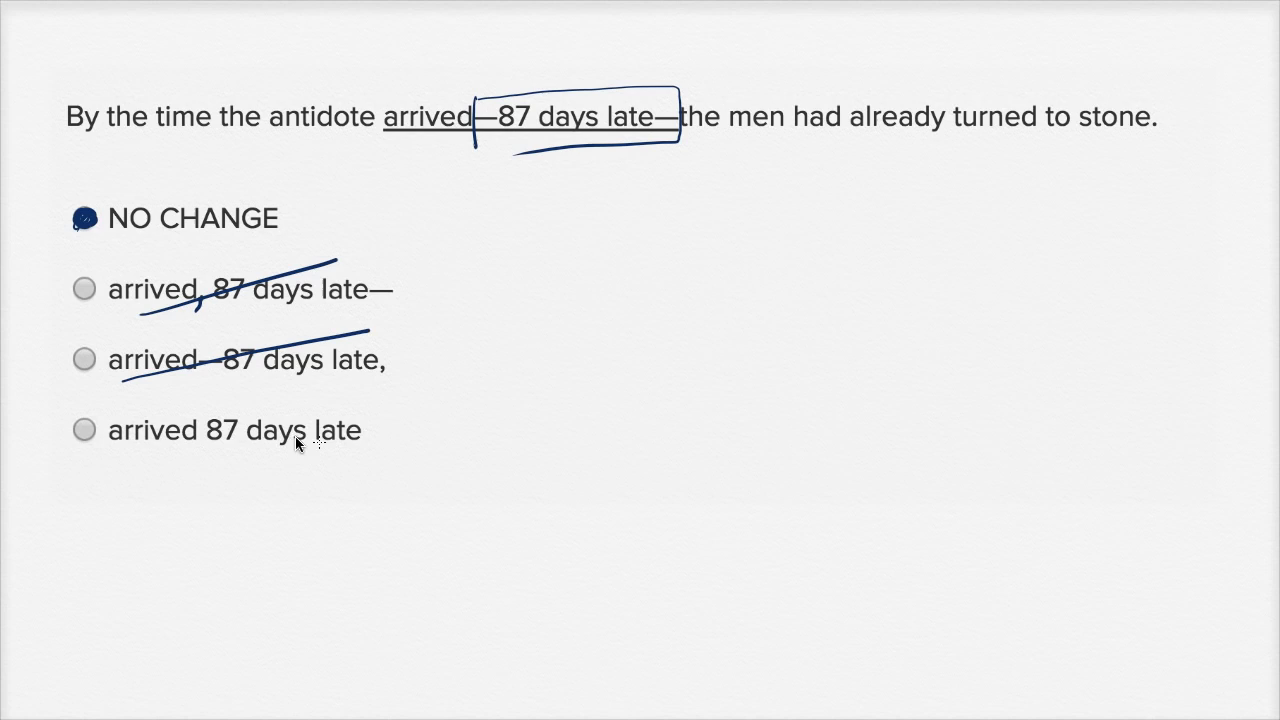
mouse_move(393, 292)
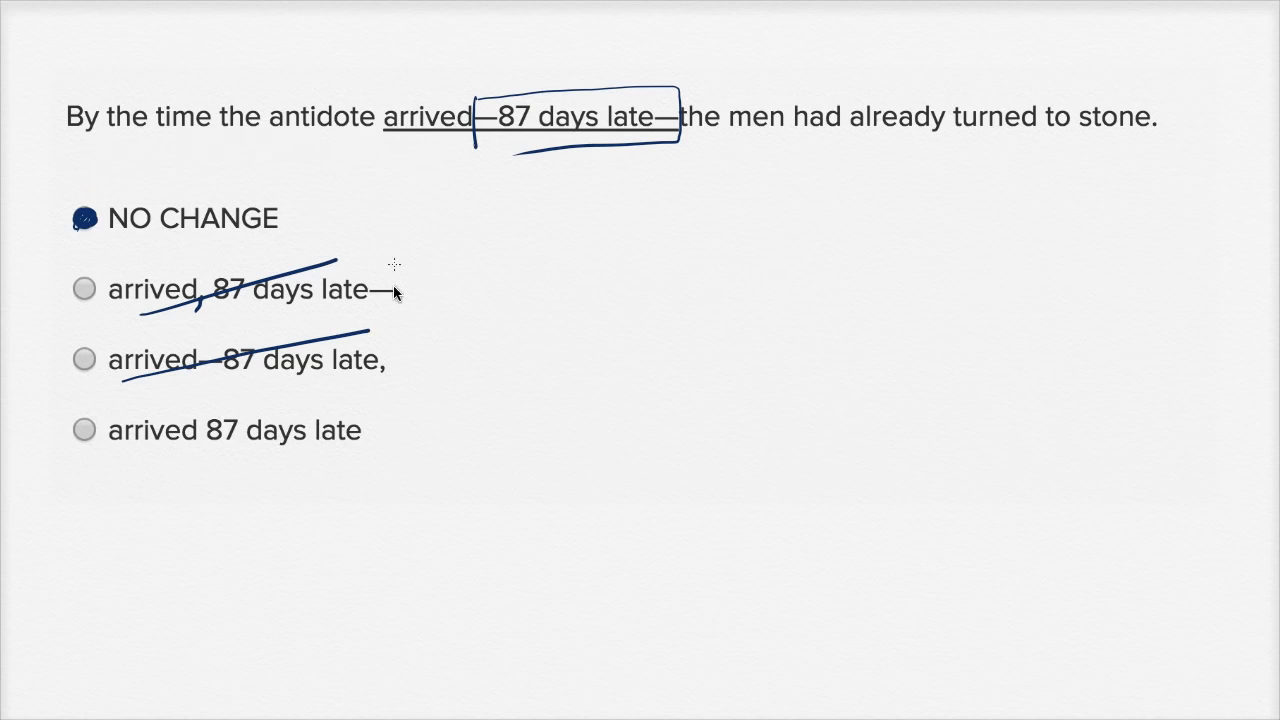
mouse_move(1078, 138)
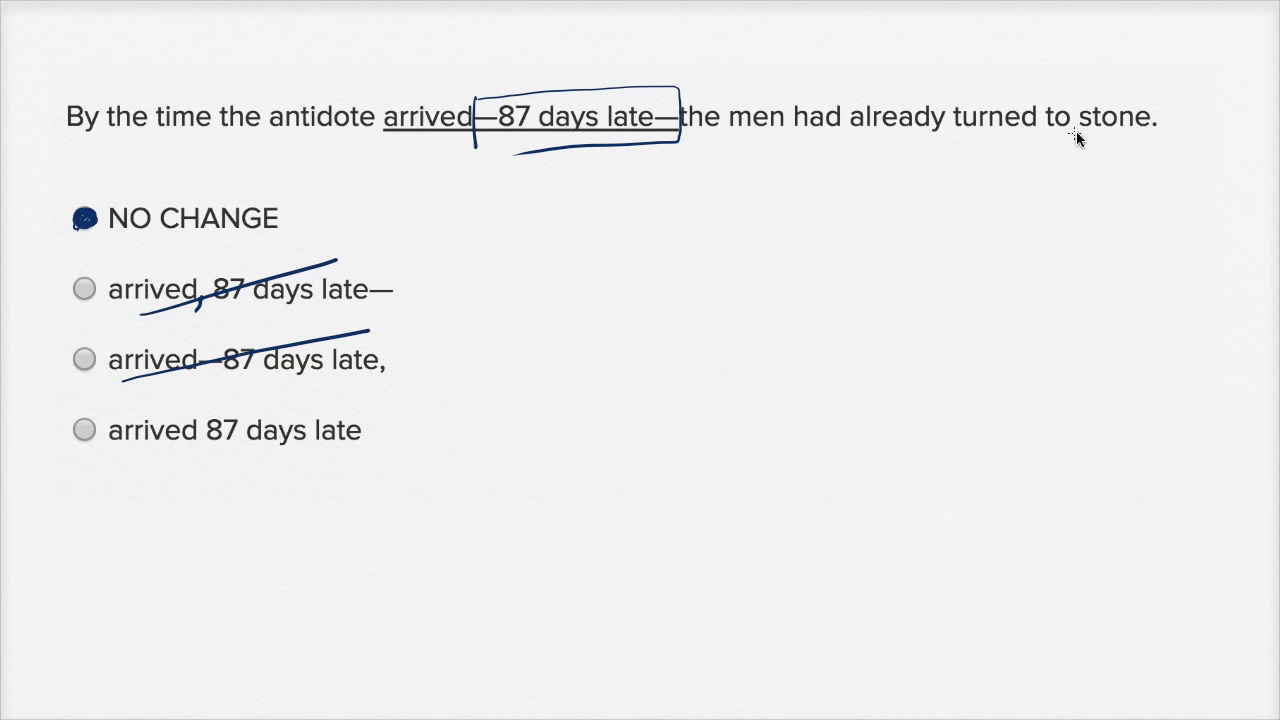
mouse_move(205, 420)
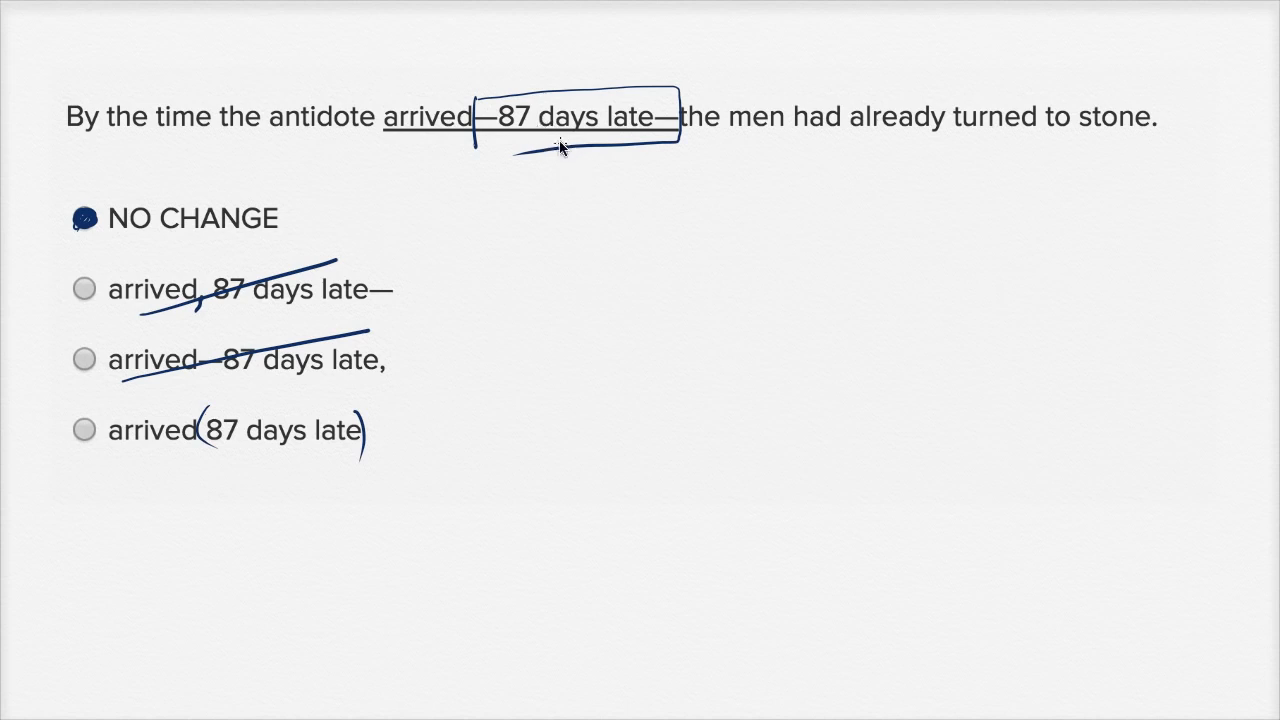
mouse_move(210, 435)
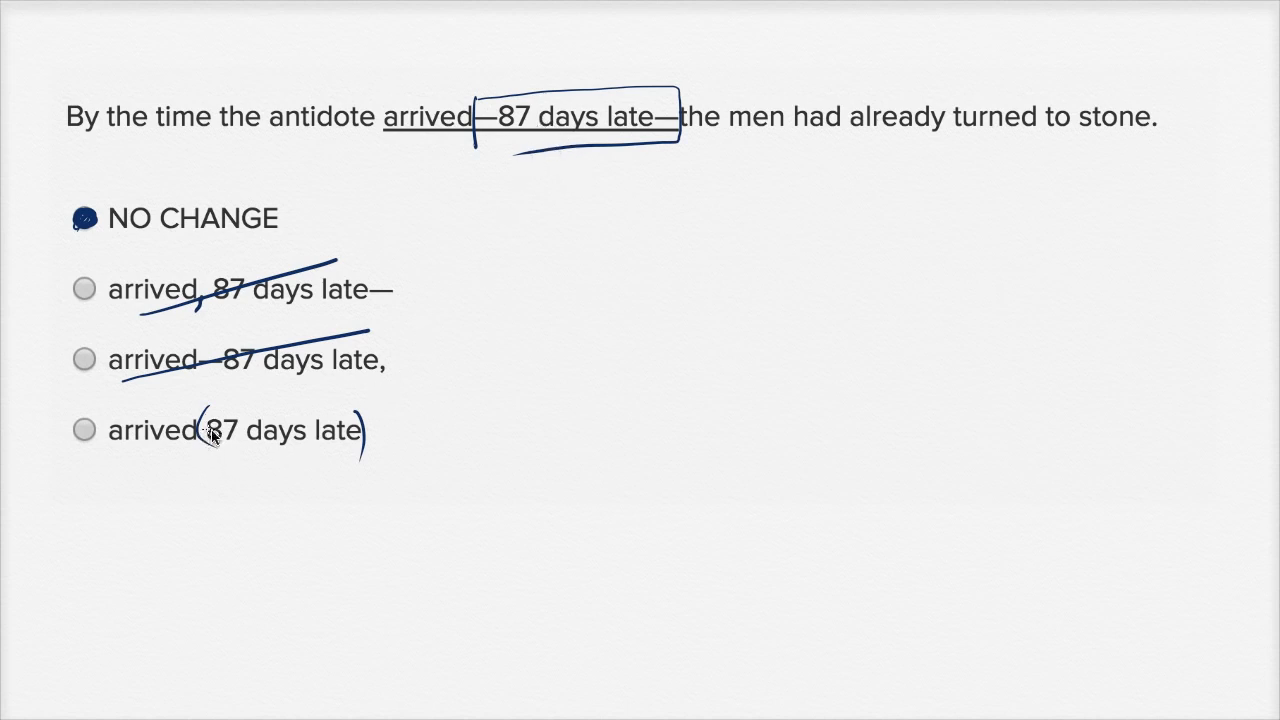
mouse_move(322, 462)
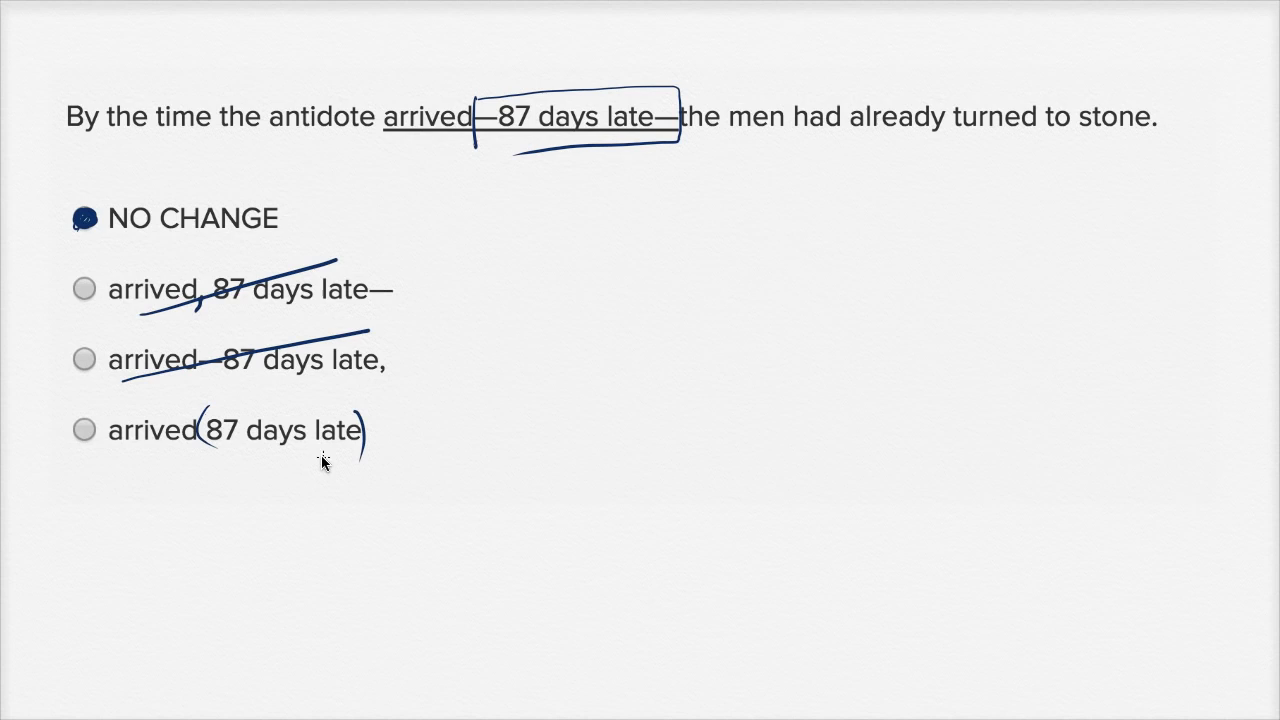
mouse_move(336, 456)
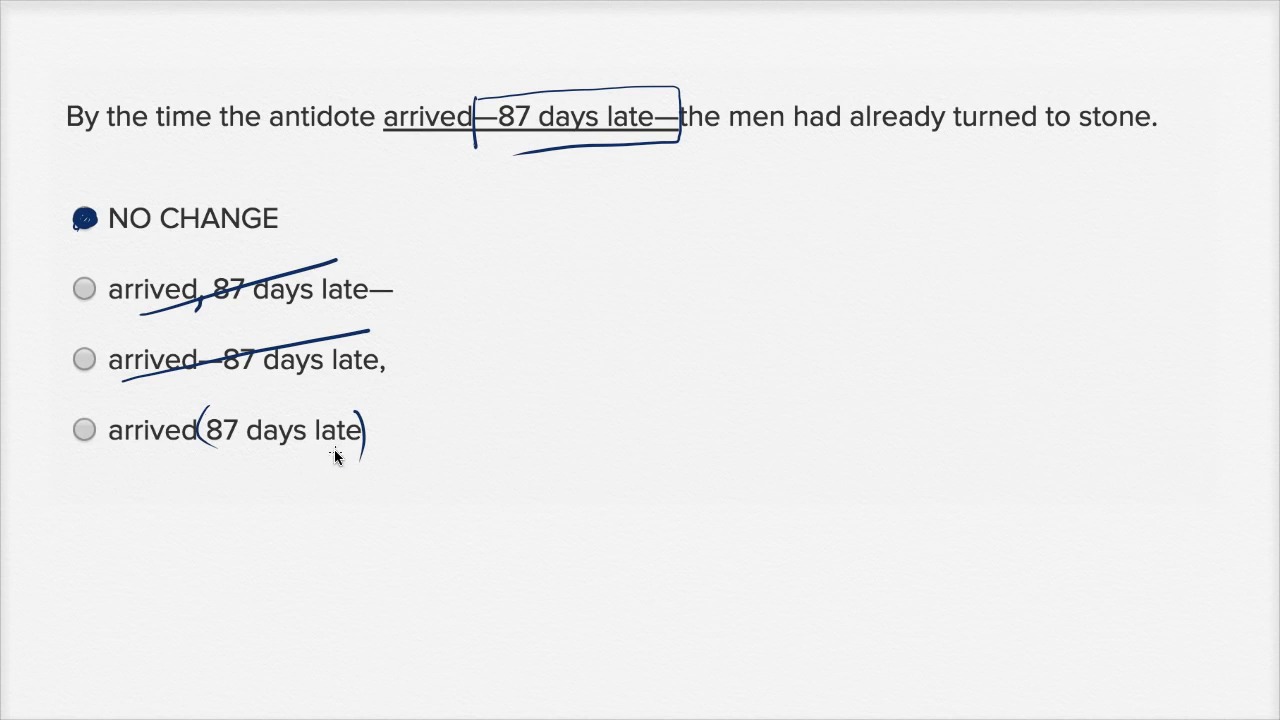
mouse_move(332, 467)
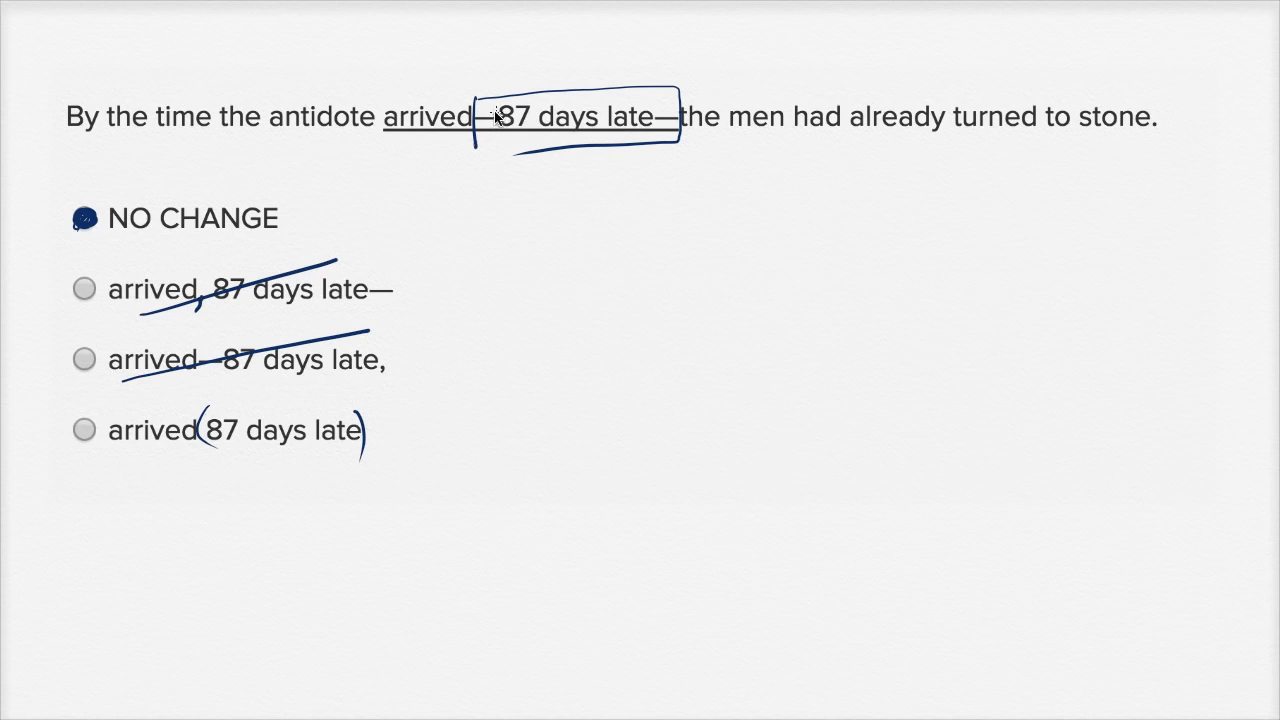
mouse_move(535, 122)
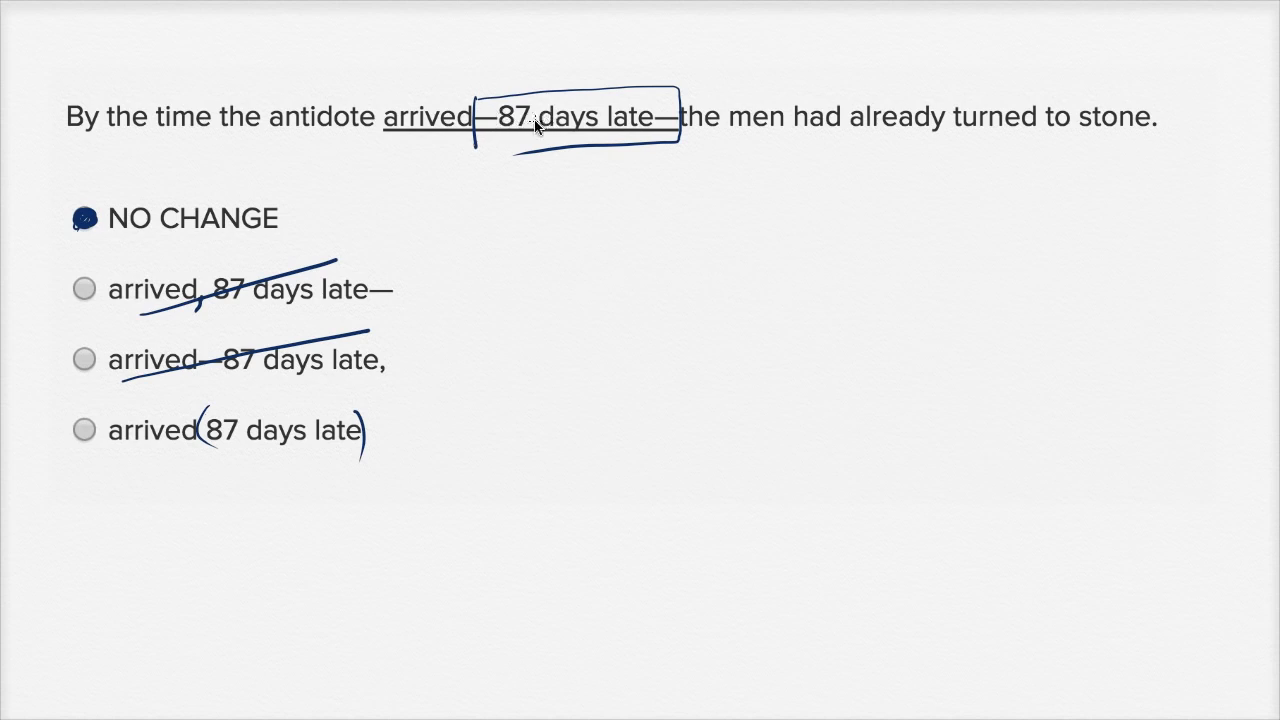
mouse_move(490, 185)
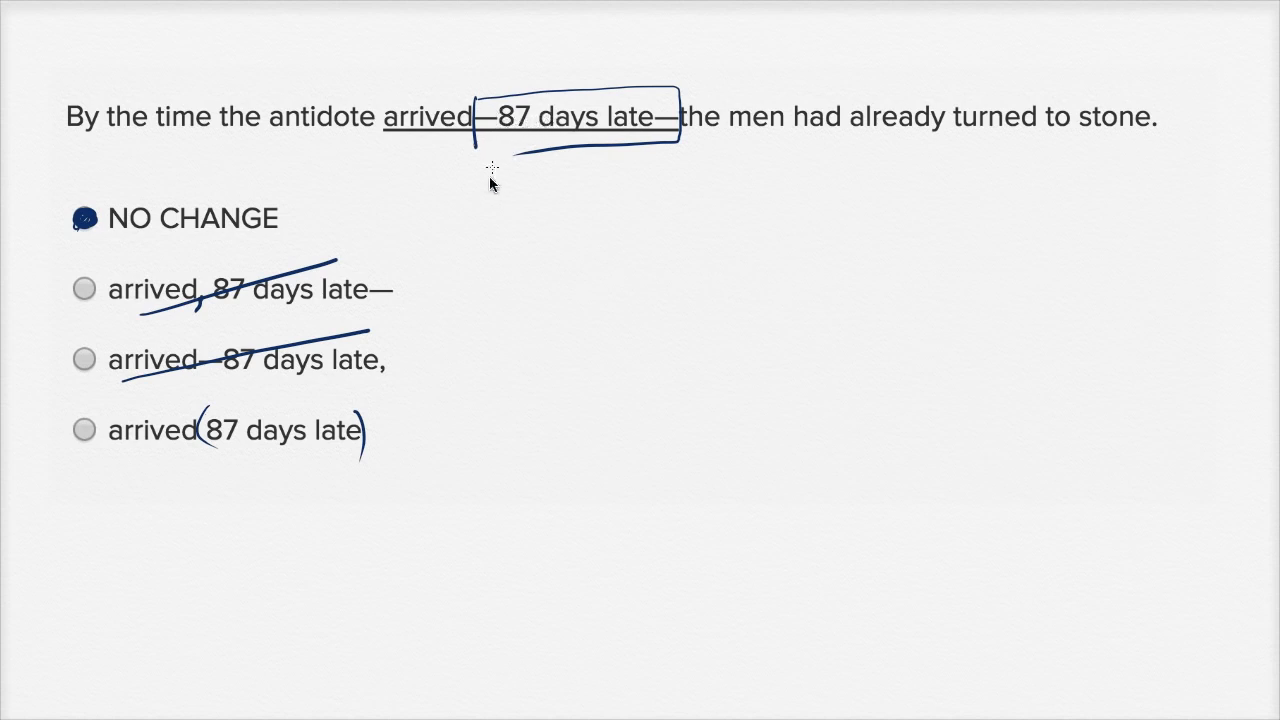
mouse_move(197, 514)
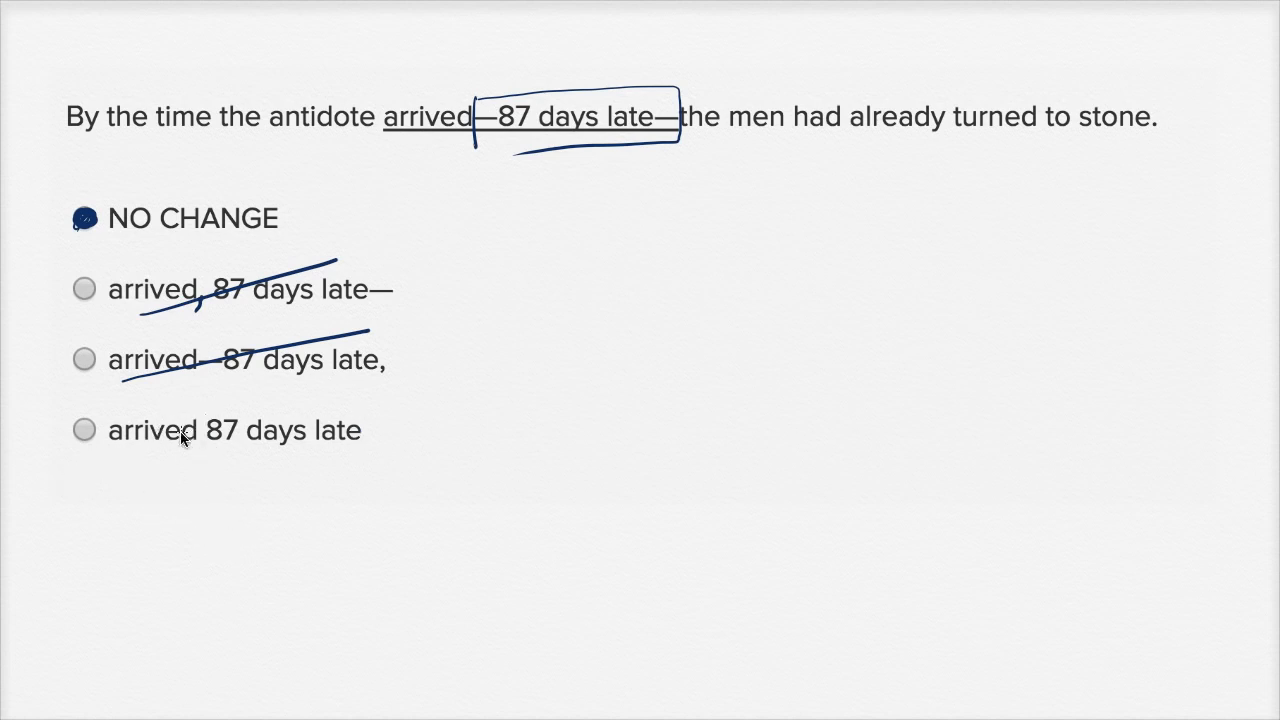
mouse_move(208, 453)
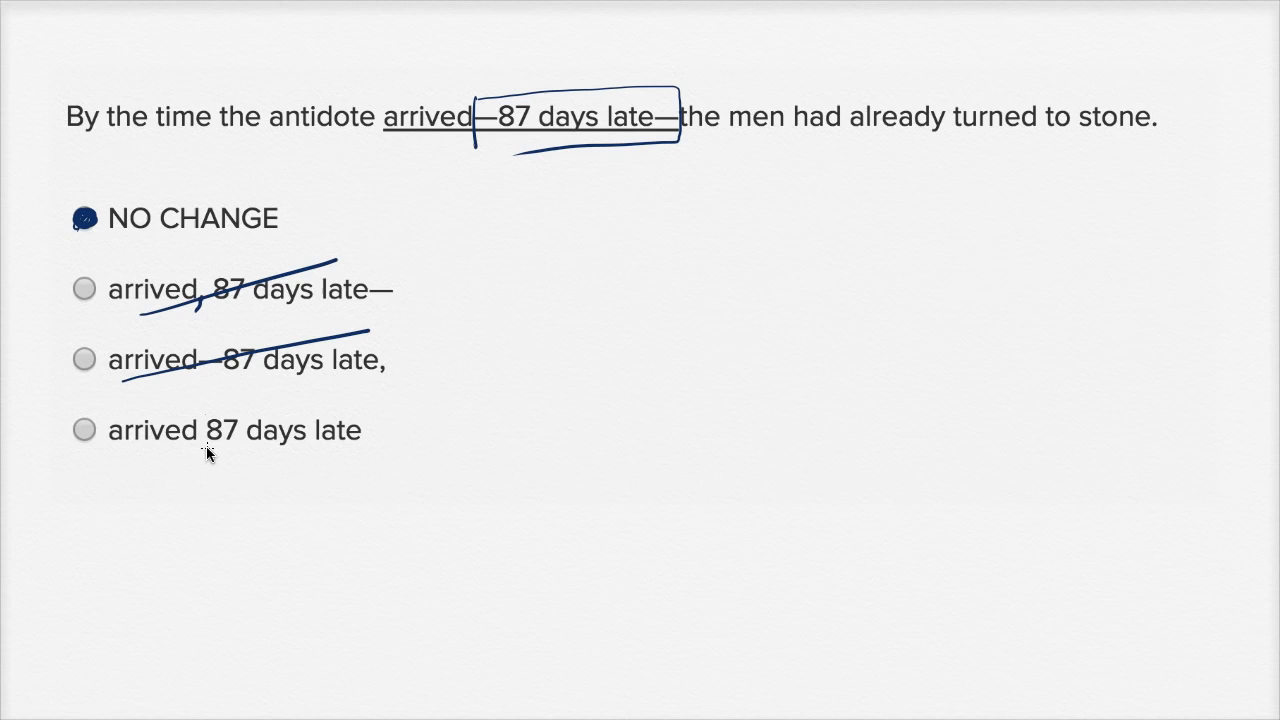